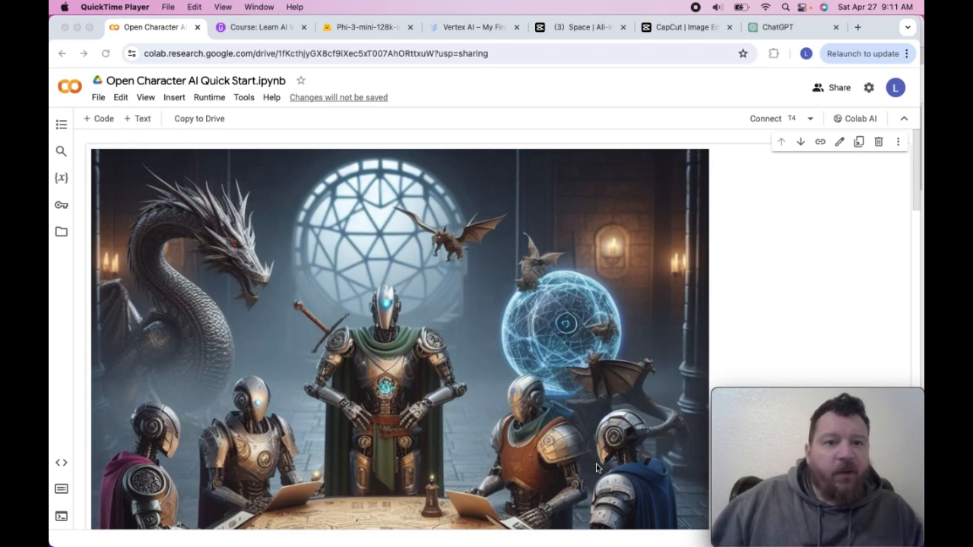
{"action": "mouse_move", "coordinate": [450, 367]}
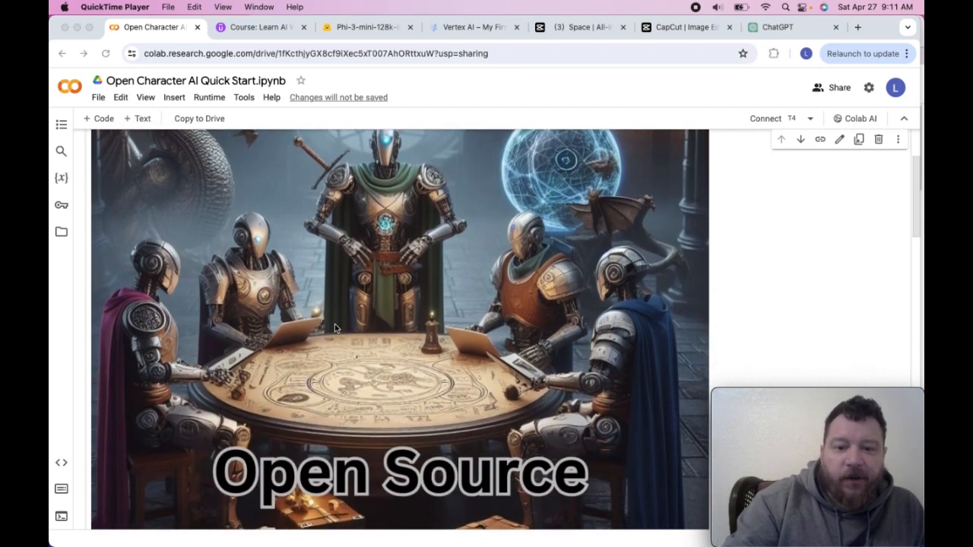
Scroll the current page, then bring up the 'Learn AI Without Leaving Google Colab!' Udemy lecture
{"action": "scroll", "scroll_direction": "down", "scroll_amount": 3}
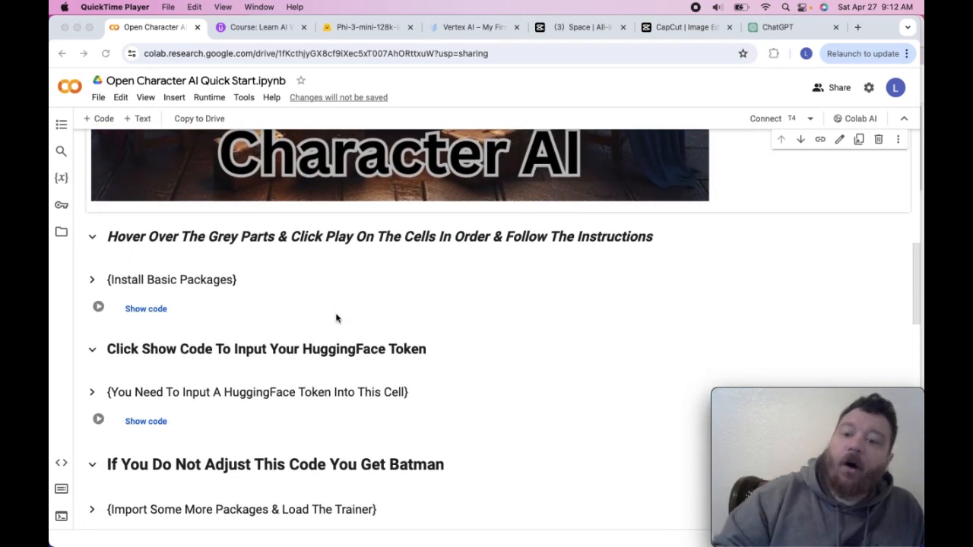
{"action": "scroll", "scroll_direction": "down", "scroll_amount": 3}
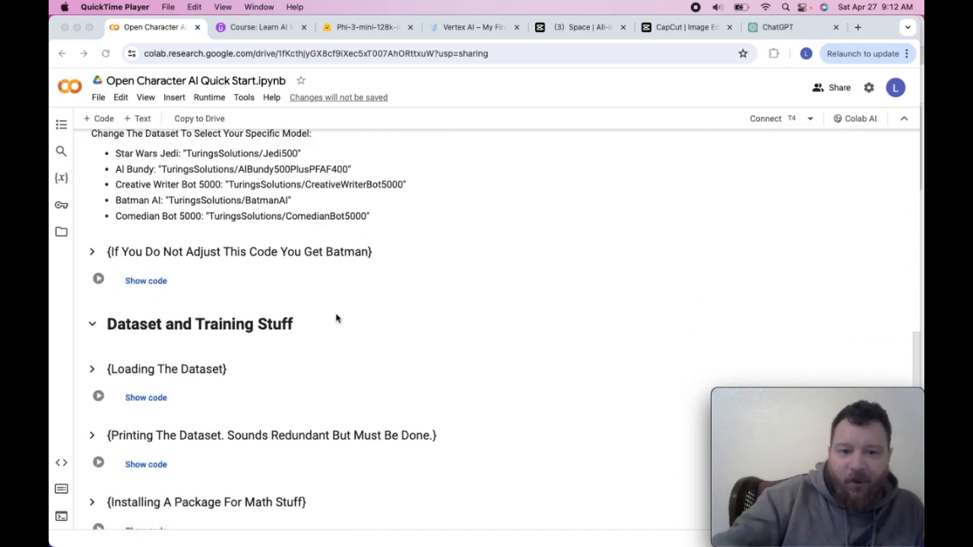
{"action": "scroll", "scroll_direction": "down", "scroll_amount": 3}
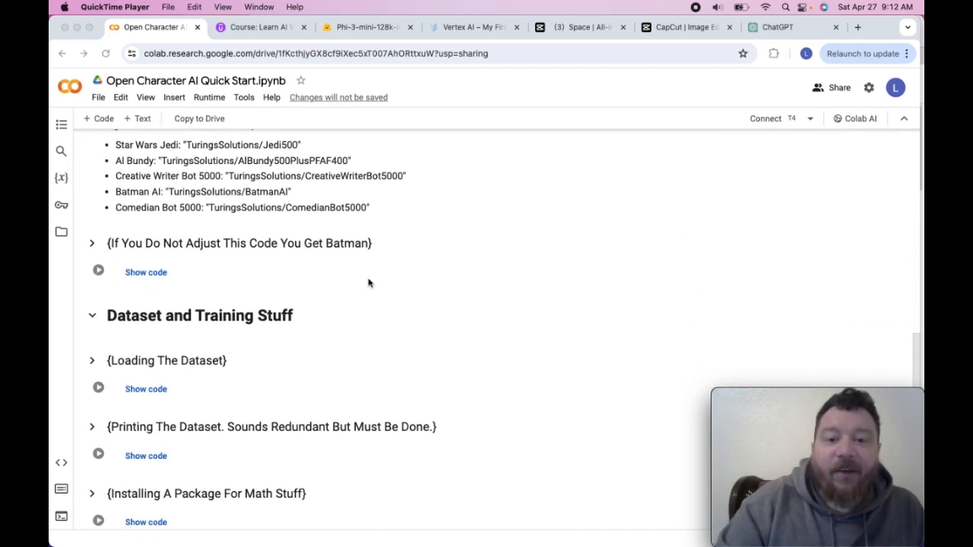
{"action": "scroll", "scroll_direction": "down", "scroll_amount": 3}
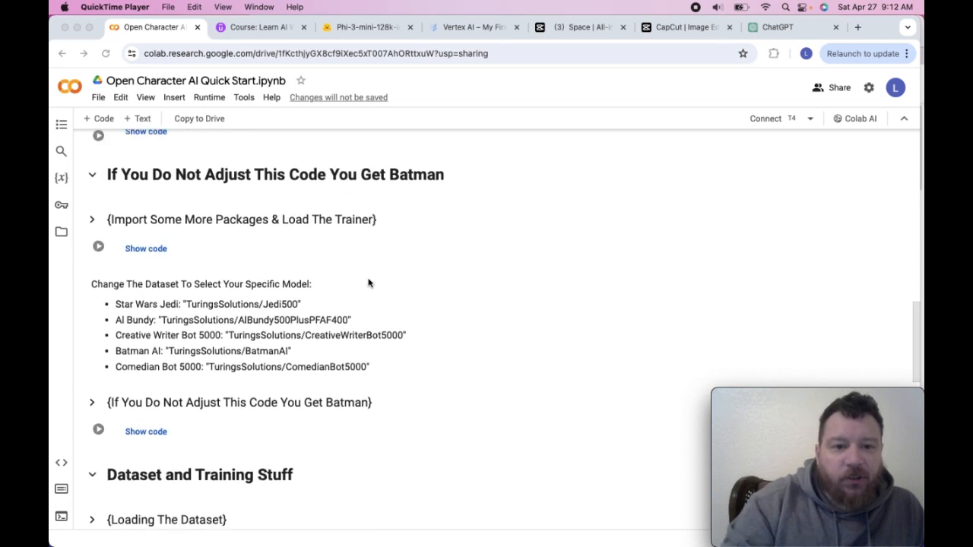
{"action": "scroll", "scroll_direction": "up", "scroll_amount": 3}
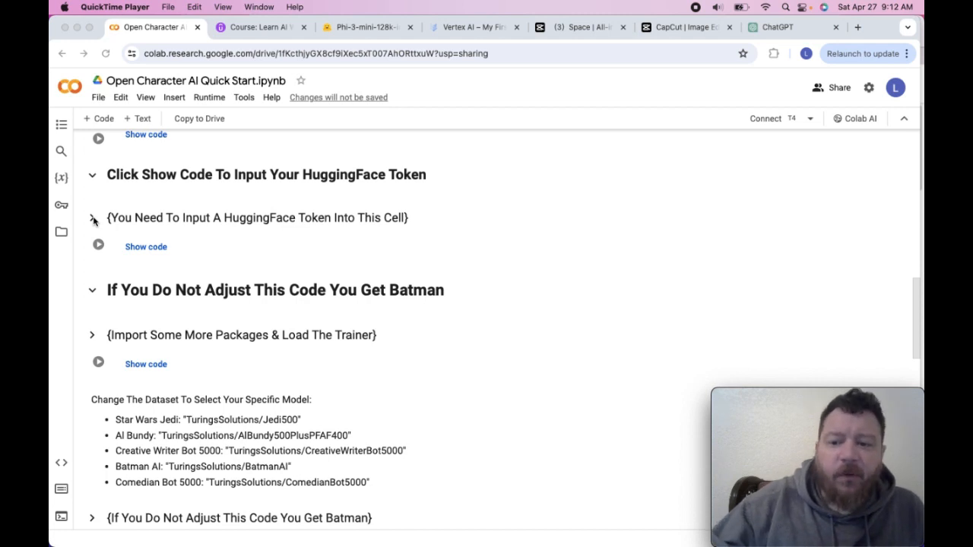
{"action": "scroll", "scroll_direction": "down", "scroll_amount": 3}
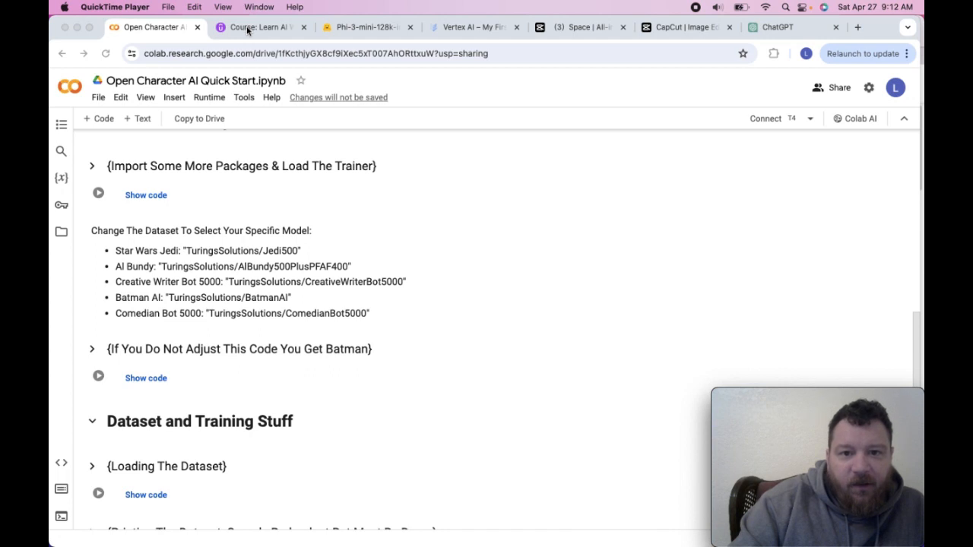
{"action": "left_click", "coordinate": [262, 29]}
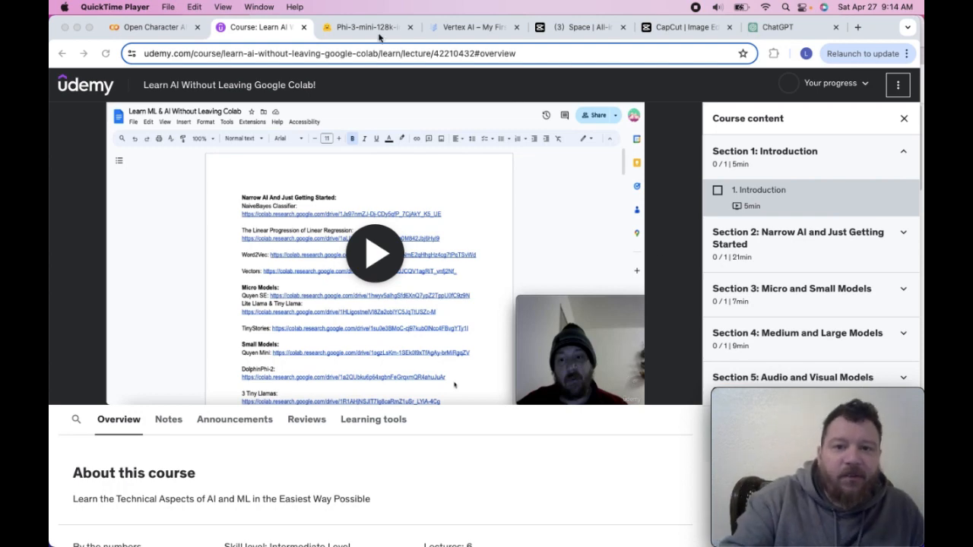
Go from the Phi-3-mini-128k chat Space to the microsoft/Phi-3-mini-128k-instruct model card
{"action": "left_click", "coordinate": [369, 28]}
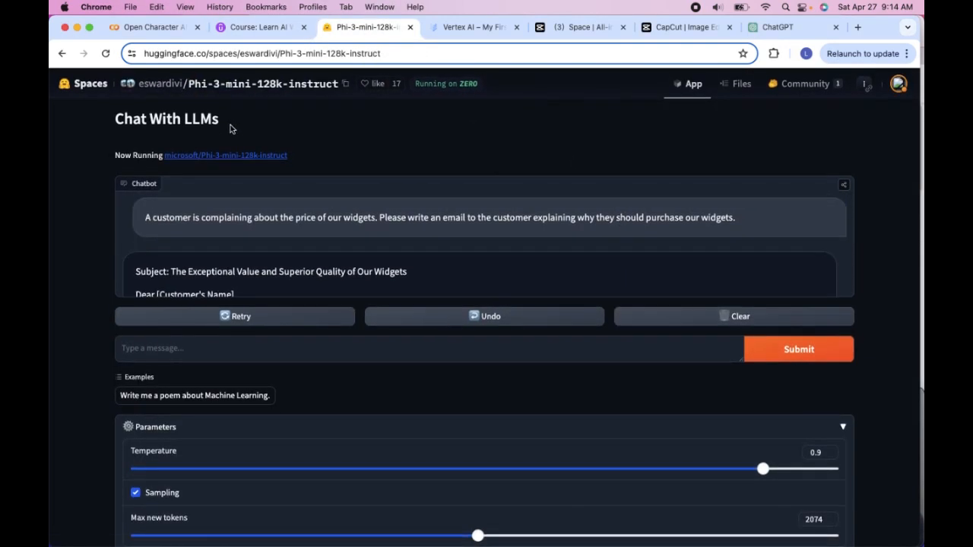
{"action": "mouse_move", "coordinate": [247, 88]}
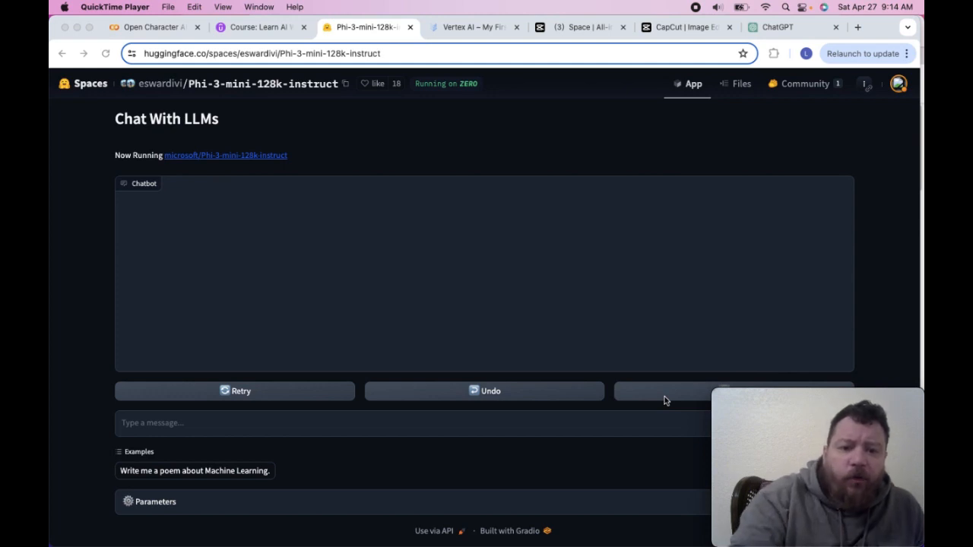
{"action": "mouse_move", "coordinate": [562, 206]}
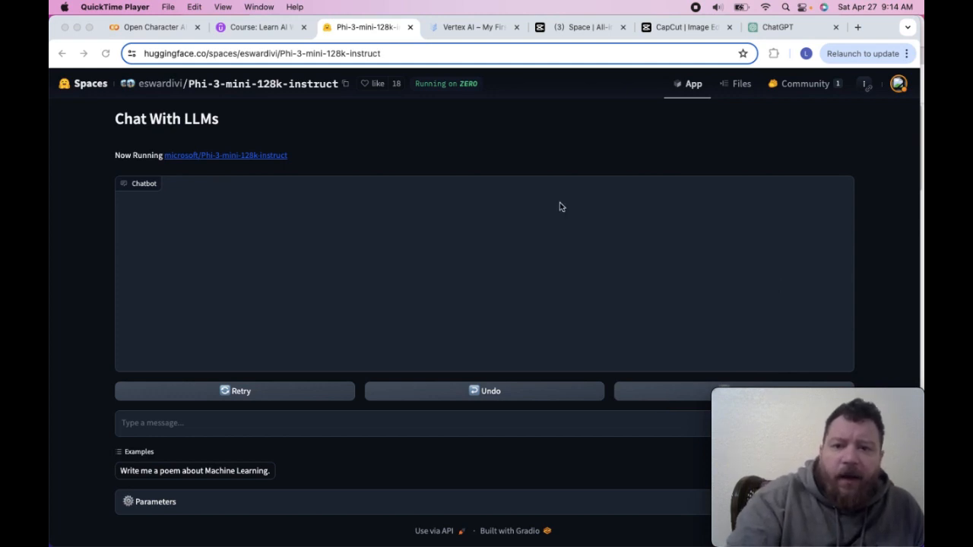
{"action": "mouse_move", "coordinate": [550, 176]}
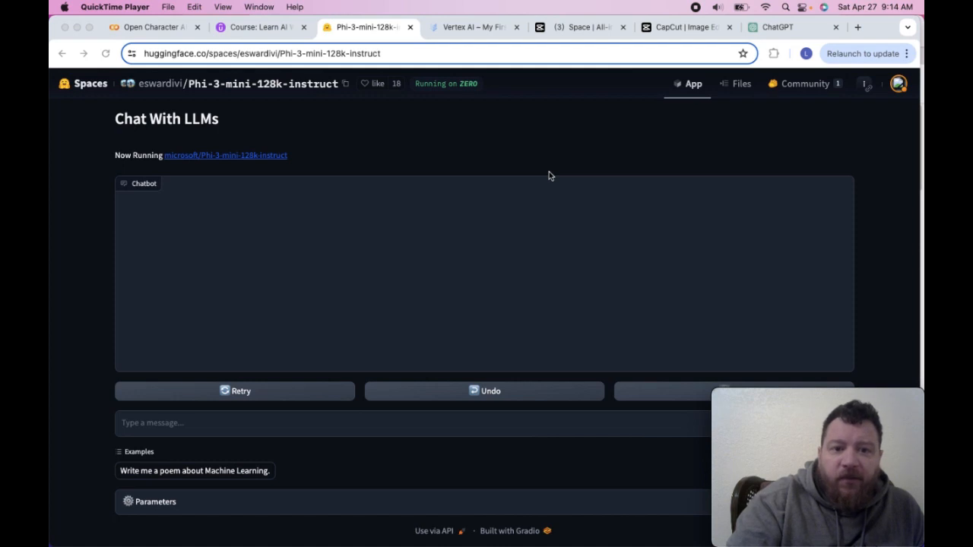
{"action": "mouse_move", "coordinate": [236, 161]}
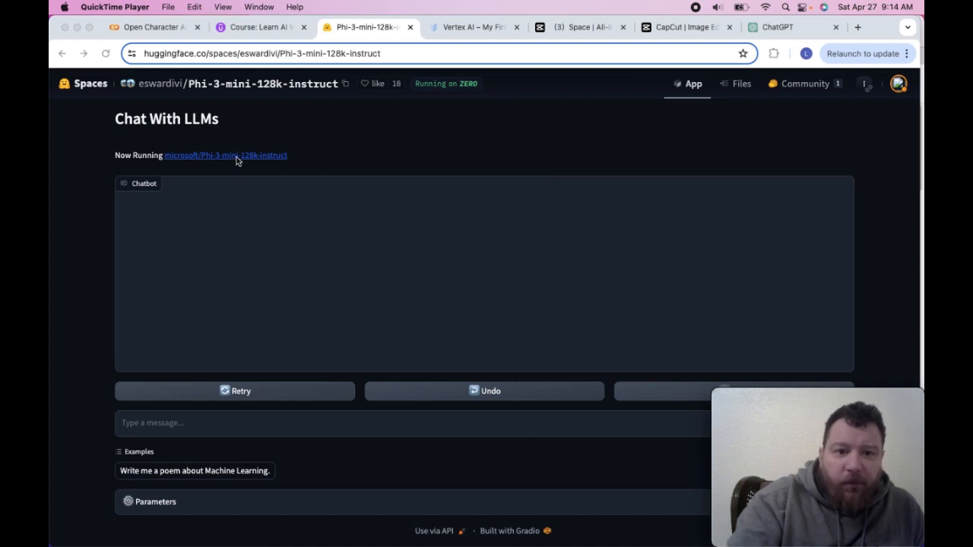
{"action": "left_click", "coordinate": [225, 155]}
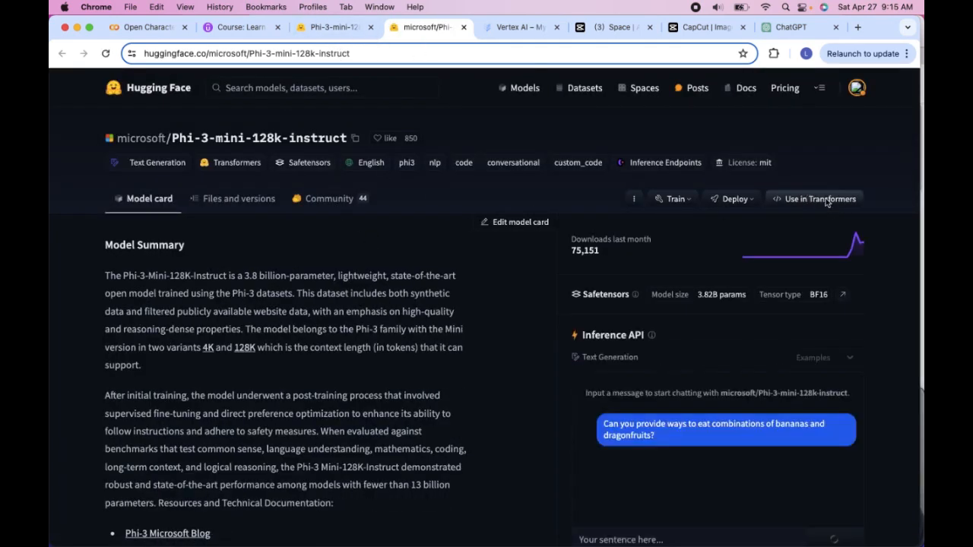
Show the 'Use in Transformers' pipeline and model-loading code for Phi-3-mini-128k-instruct
{"action": "left_click", "coordinate": [820, 198]}
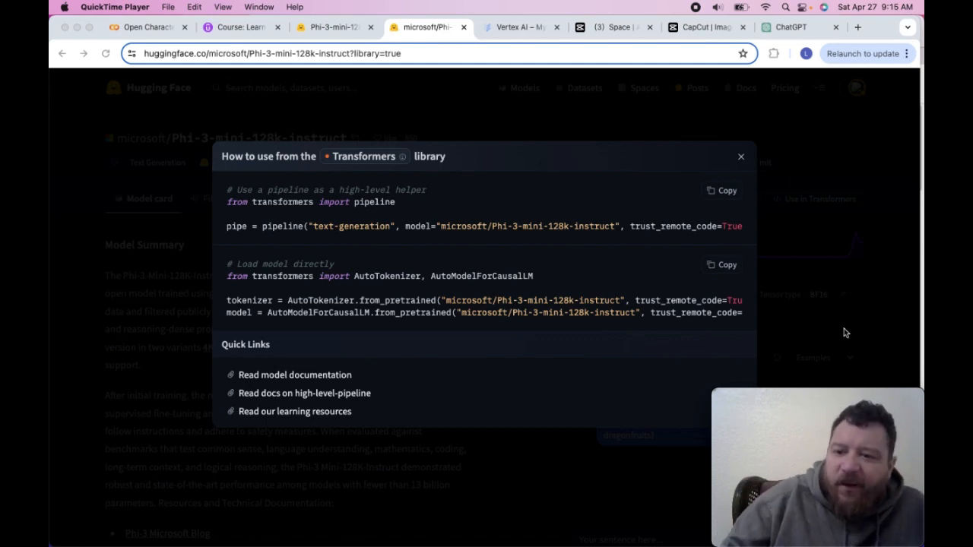
{"action": "mouse_move", "coordinate": [572, 80]}
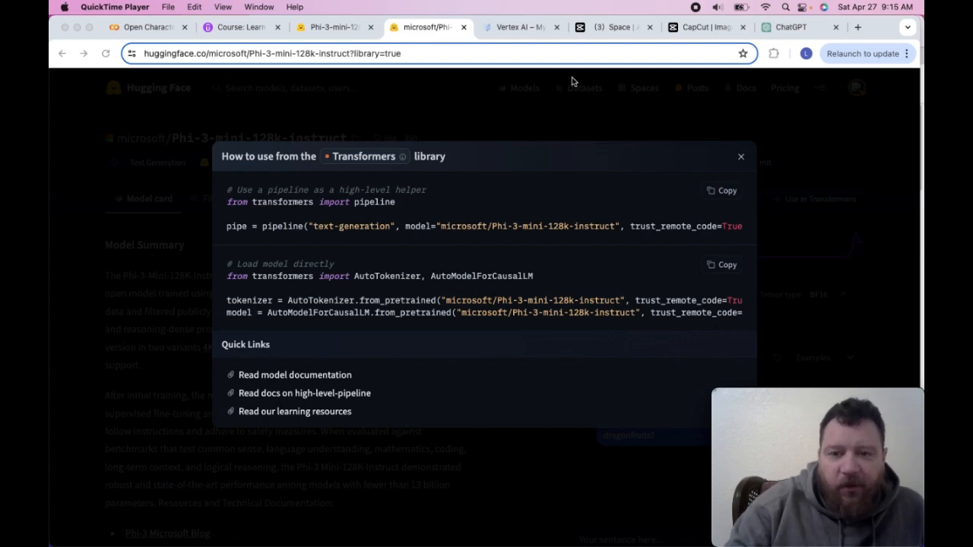
{"action": "mouse_move", "coordinate": [519, 29]}
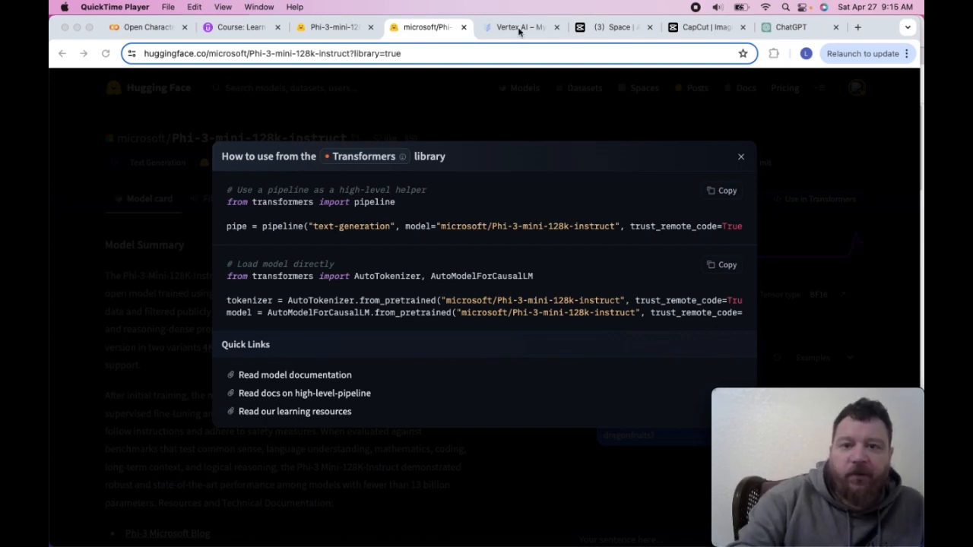
Discard the Vertex AI prompt via Language and open Create a tuned model with gemini-1.0-pro-002
{"action": "left_click", "coordinate": [517, 27]}
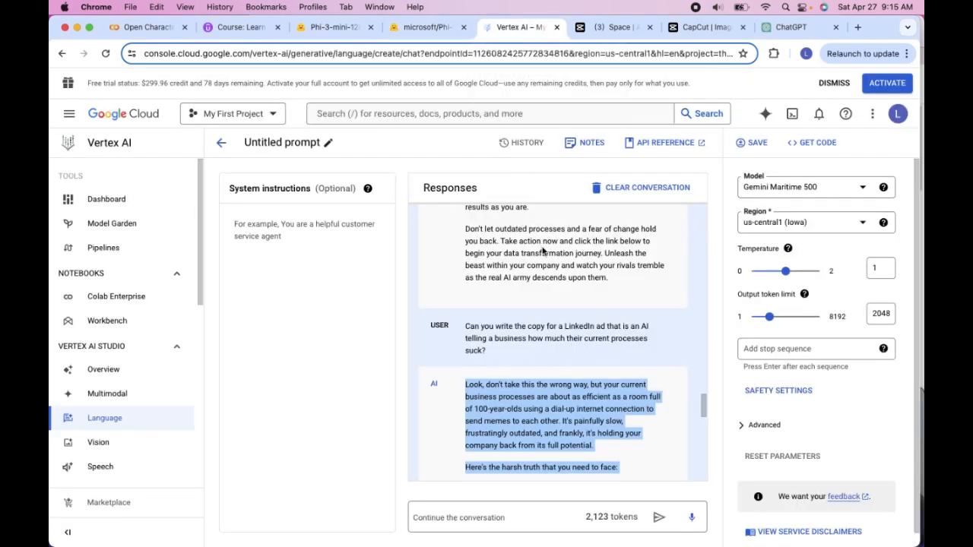
{"action": "mouse_move", "coordinate": [129, 426]}
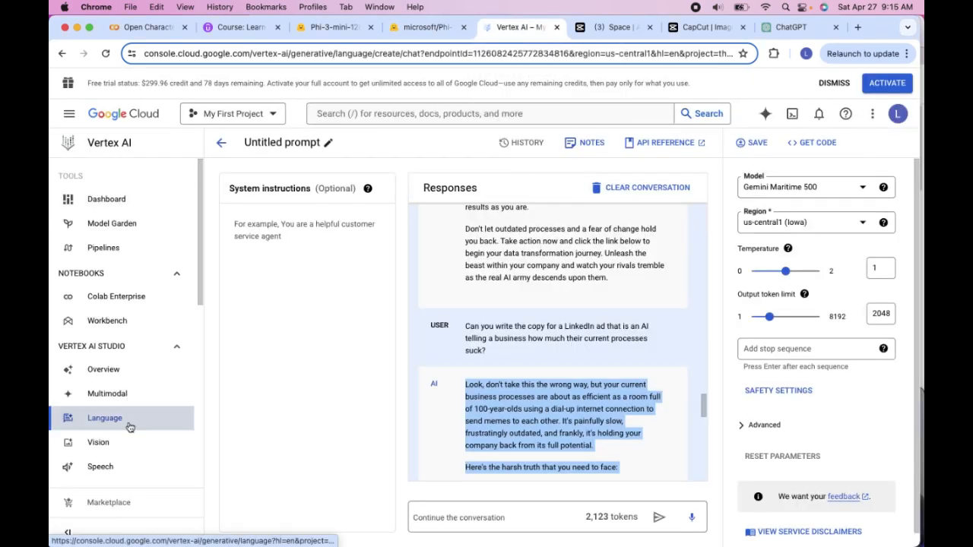
{"action": "left_click", "coordinate": [104, 418]}
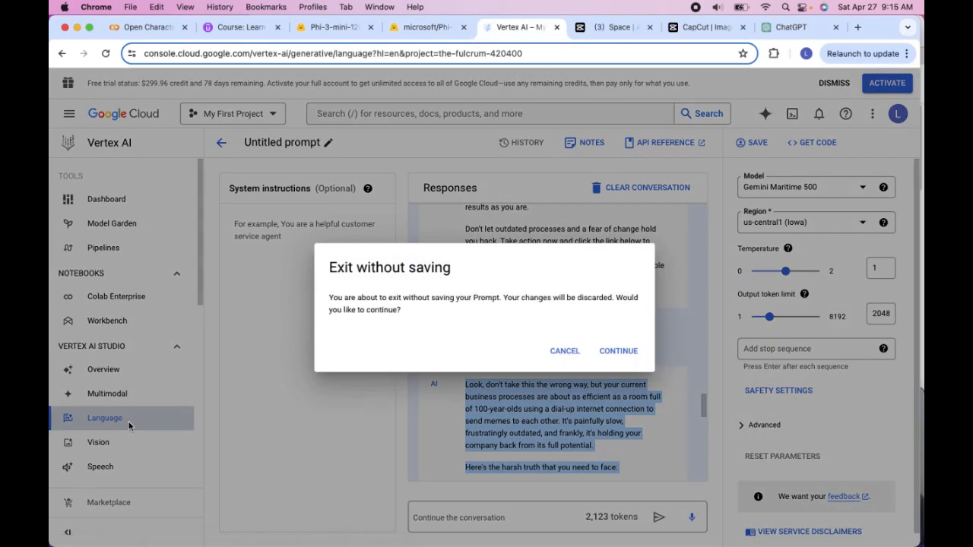
{"action": "left_click", "coordinate": [618, 351]}
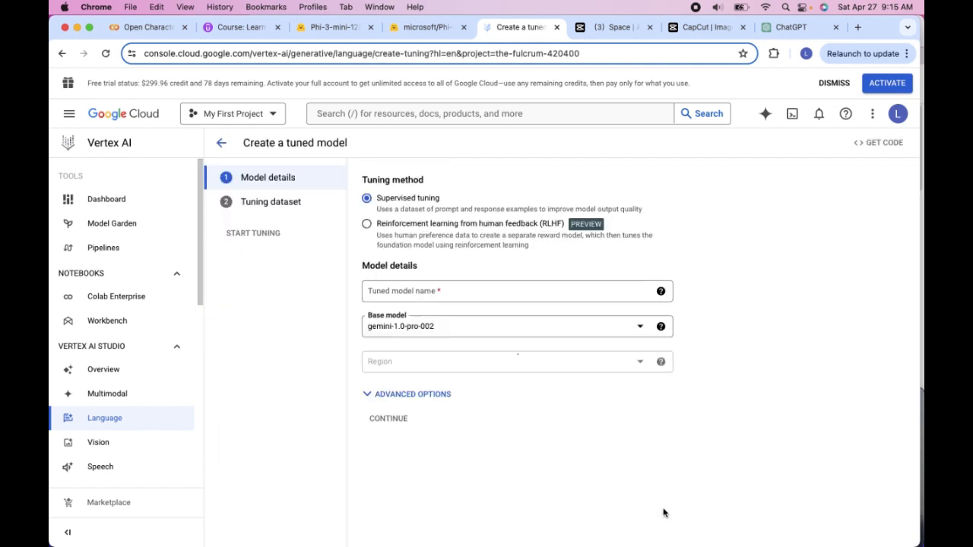
{"action": "left_click", "coordinate": [516, 361]}
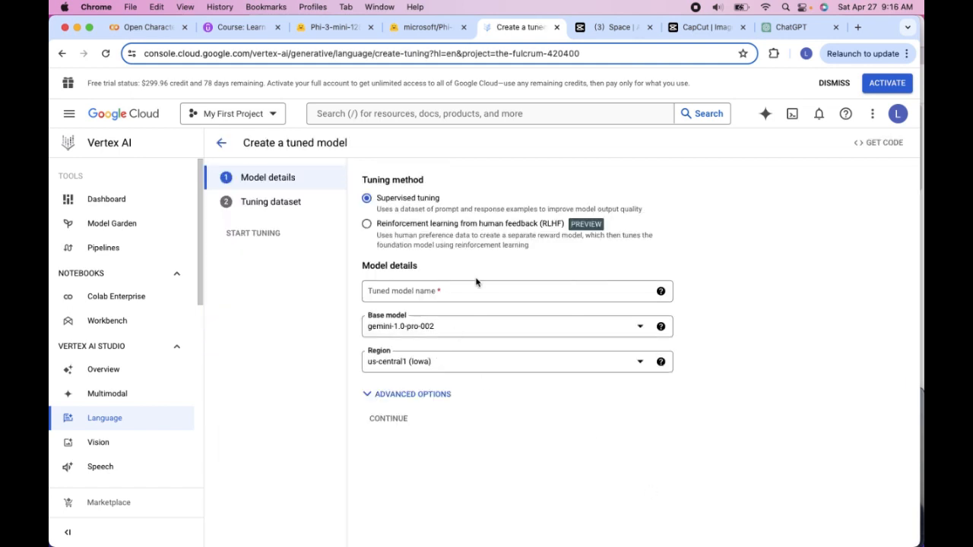
{"action": "mouse_move", "coordinate": [409, 384]}
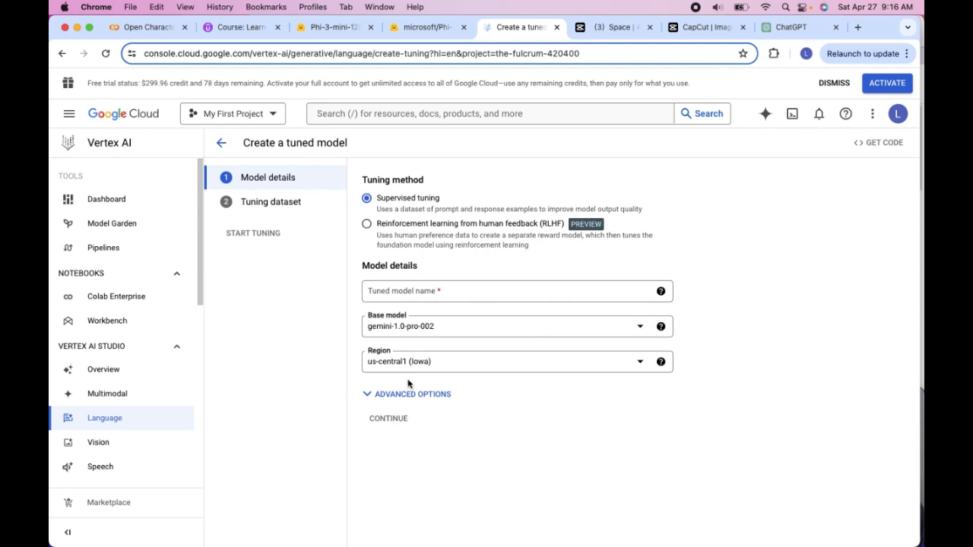
{"action": "mouse_move", "coordinate": [284, 216]}
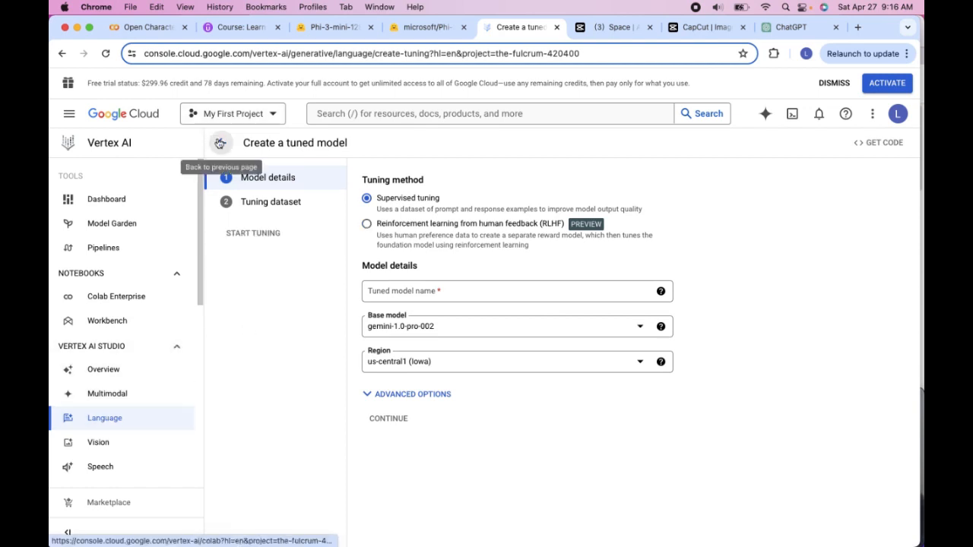
Back out of the tuned-model form and scroll the Open Character AI Quick Start notebook
{"action": "left_click", "coordinate": [220, 142]}
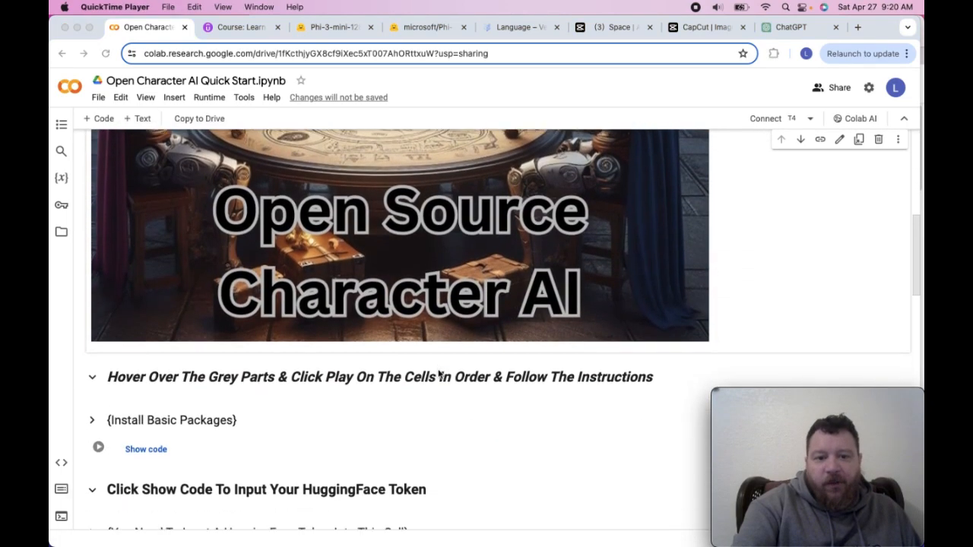
{"action": "scroll", "scroll_direction": "down", "scroll_amount": 3}
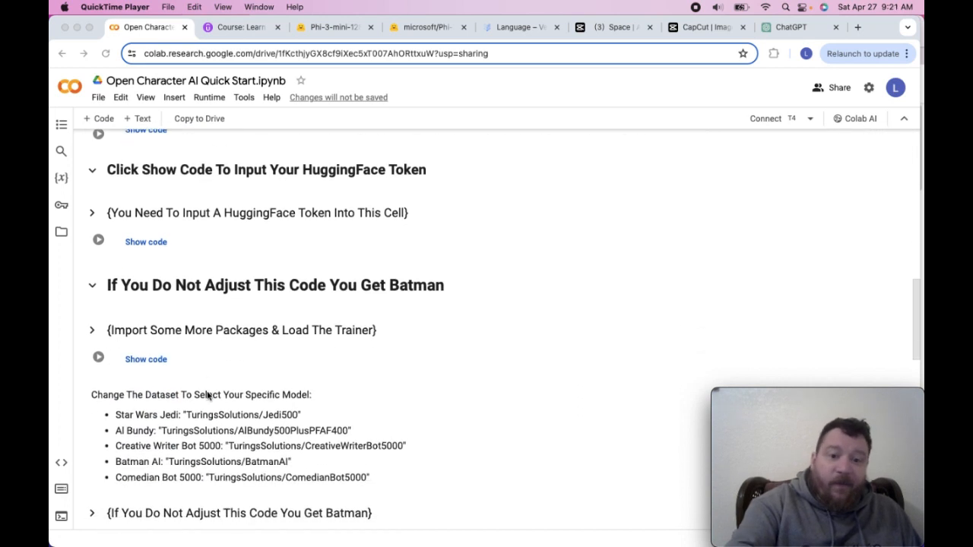